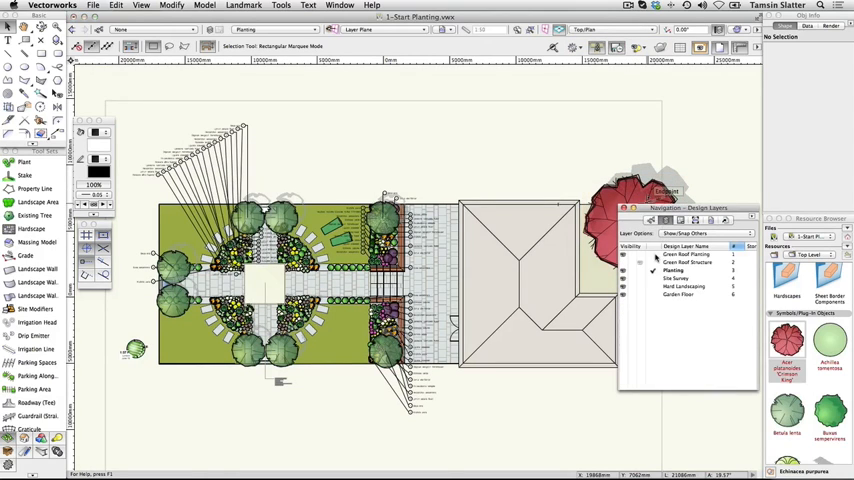
Make Green Roof Planting active with other layers set to Gray/Snap Others, then start a Landscape Area.
{"action": "left_click", "coordinate": [690, 254]}
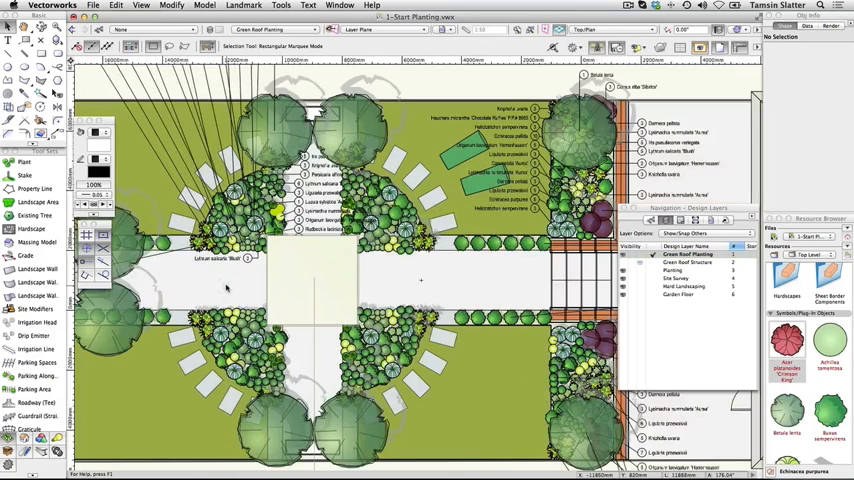
{"action": "left_click", "coordinate": [684, 232]}
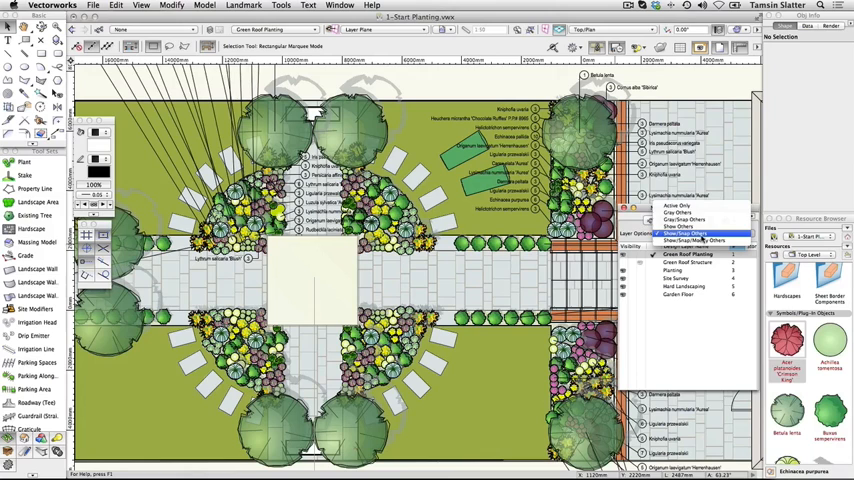
{"action": "left_click", "coordinate": [688, 232]}
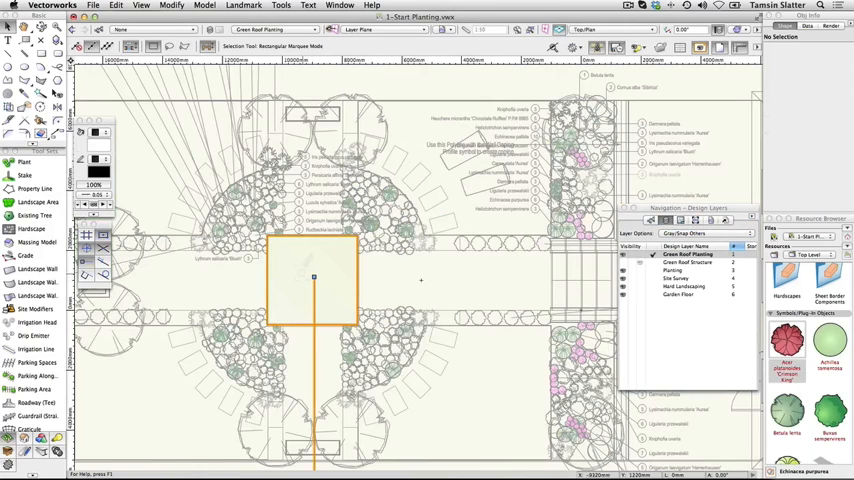
{"action": "left_click", "coordinate": [312, 278]}
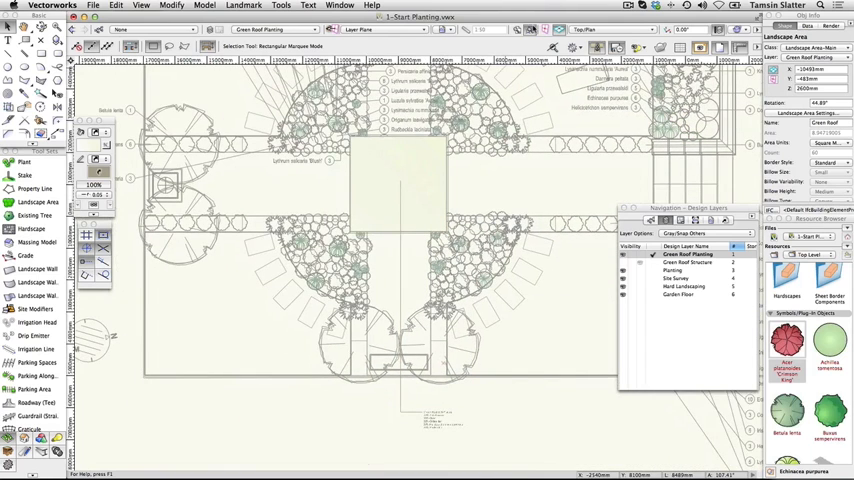
{"action": "mouse_move", "coordinate": [430, 158]}
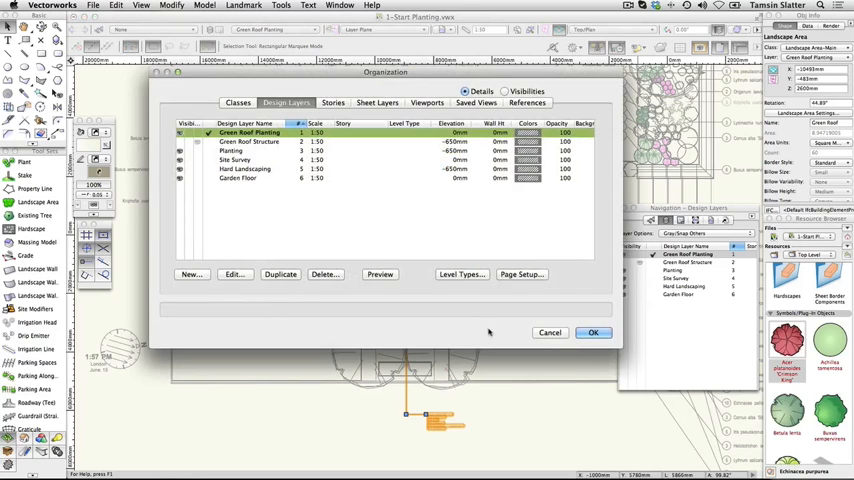
{"action": "left_click", "coordinate": [592, 332]}
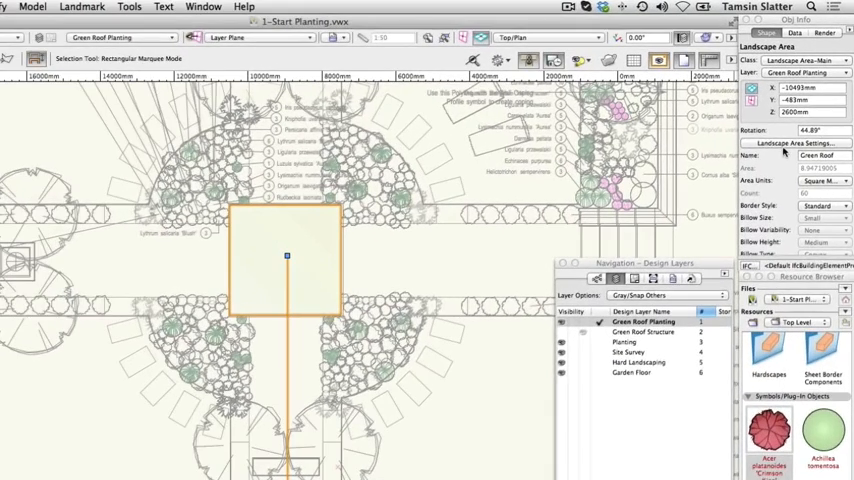
Set the area's tags to the landscape area tag class with percentage-and-name tag body.
{"action": "left_click", "coordinate": [798, 142]}
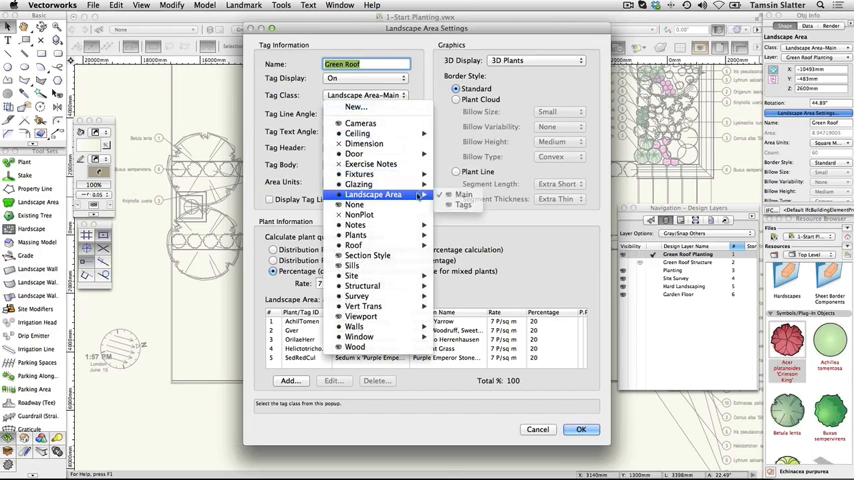
{"action": "left_click", "coordinate": [372, 194]}
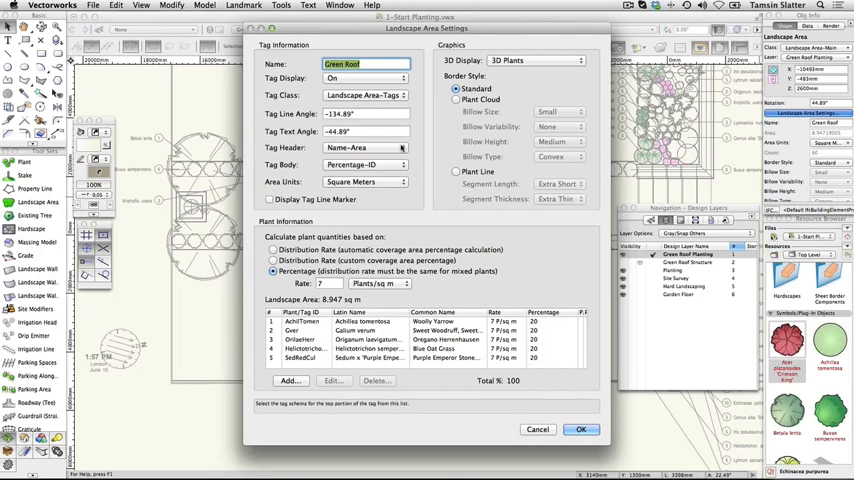
{"action": "left_click", "coordinate": [364, 164]}
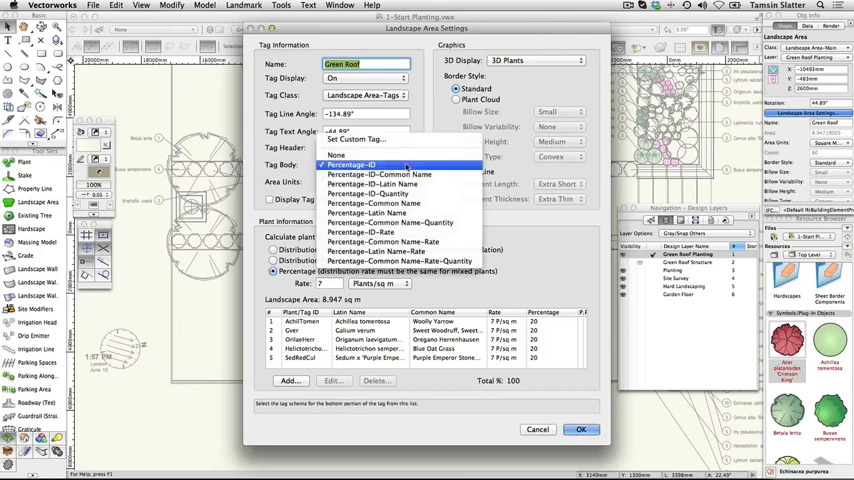
{"action": "mouse_move", "coordinate": [372, 212]}
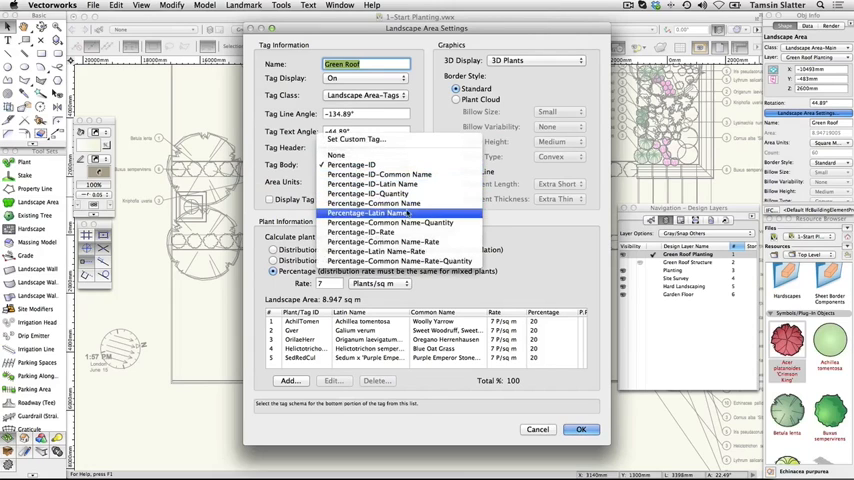
{"action": "left_click", "coordinate": [372, 212]}
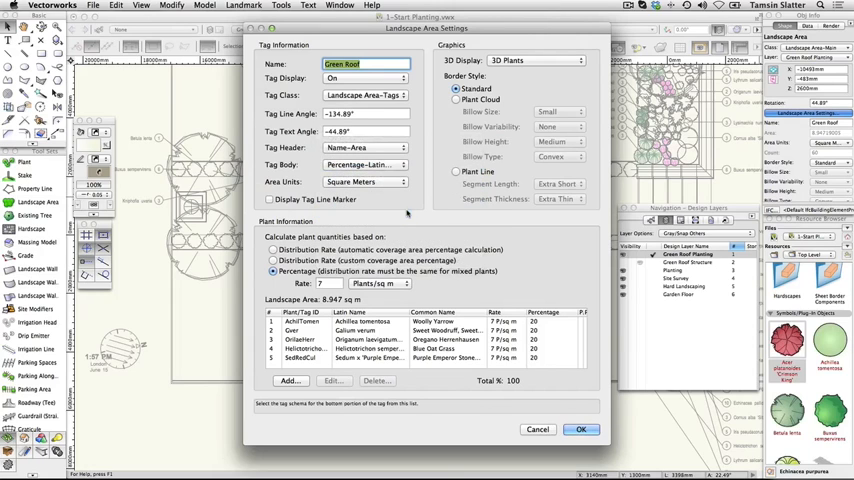
Set area units to square meters and the border style to Plant Line.
{"action": "left_click", "coordinate": [364, 180]}
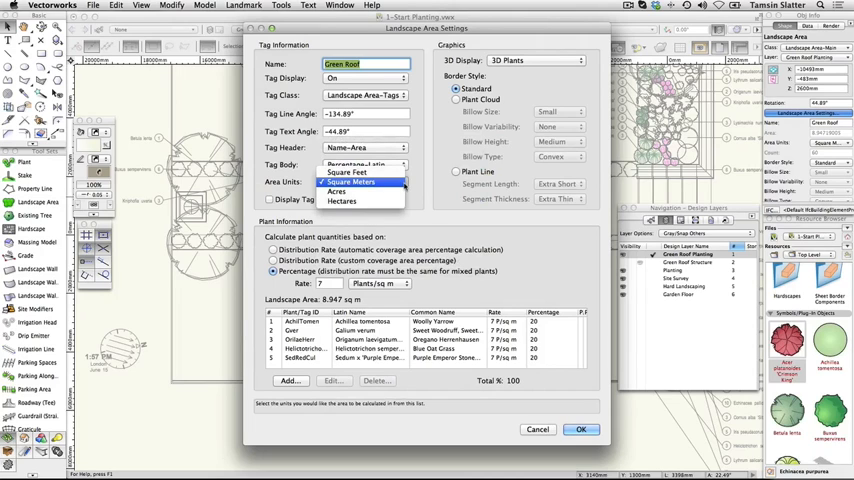
{"action": "left_click", "coordinate": [352, 180]}
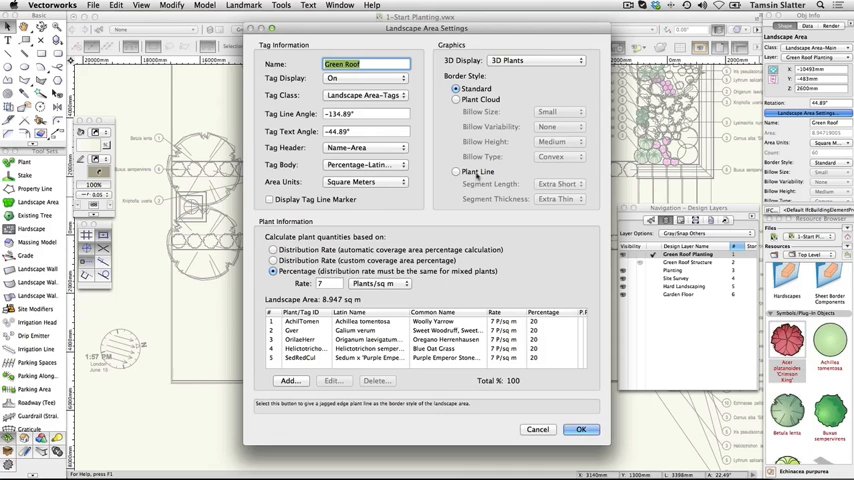
{"action": "left_click", "coordinate": [458, 172]}
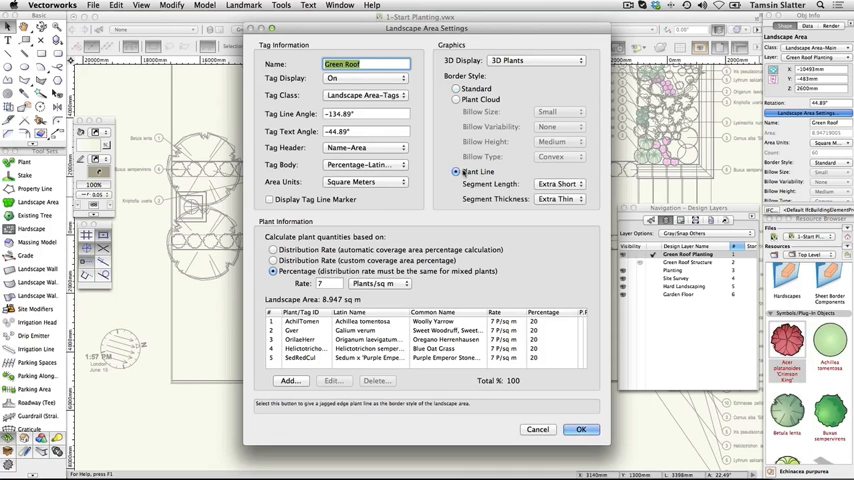
{"action": "left_click", "coordinate": [580, 428]}
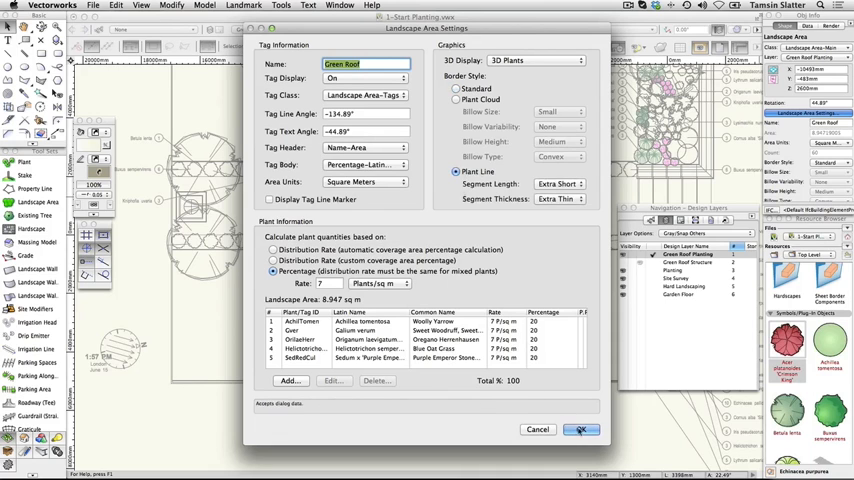
Apply the settings and edit the Landscape Area-Main class to use its attributes and textures at creation.
{"action": "left_click", "coordinate": [580, 428]}
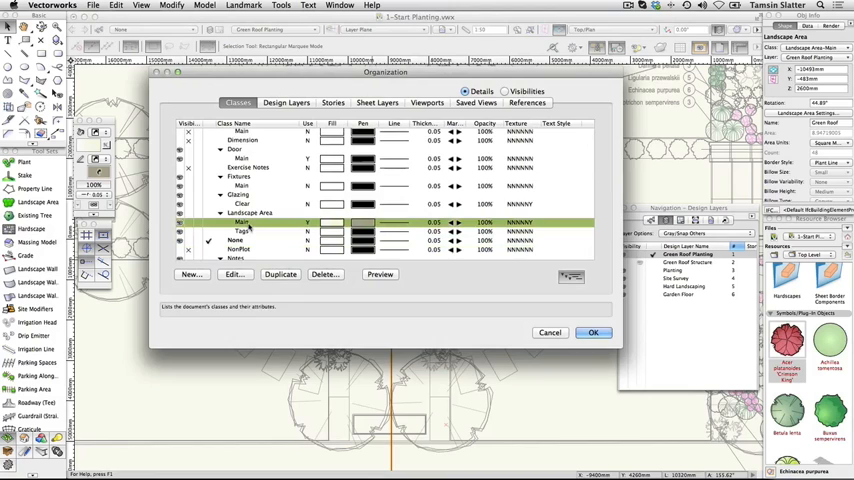
{"action": "left_click", "coordinate": [234, 274]}
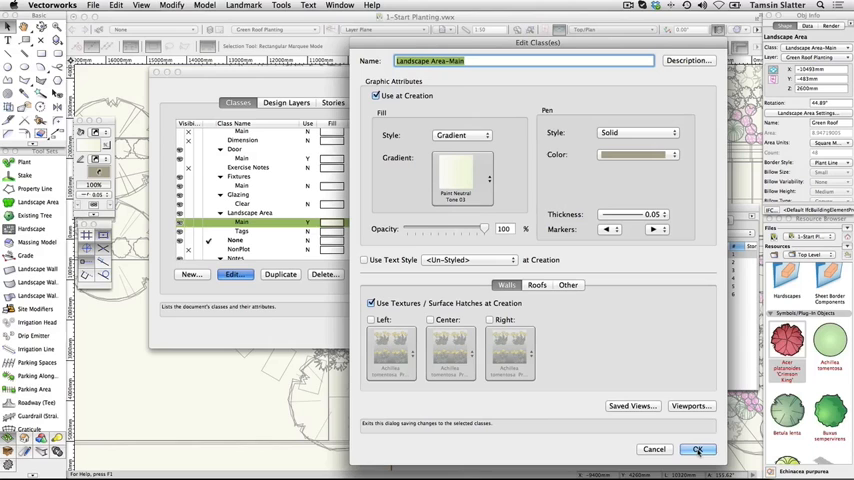
{"action": "left_click", "coordinate": [698, 448]}
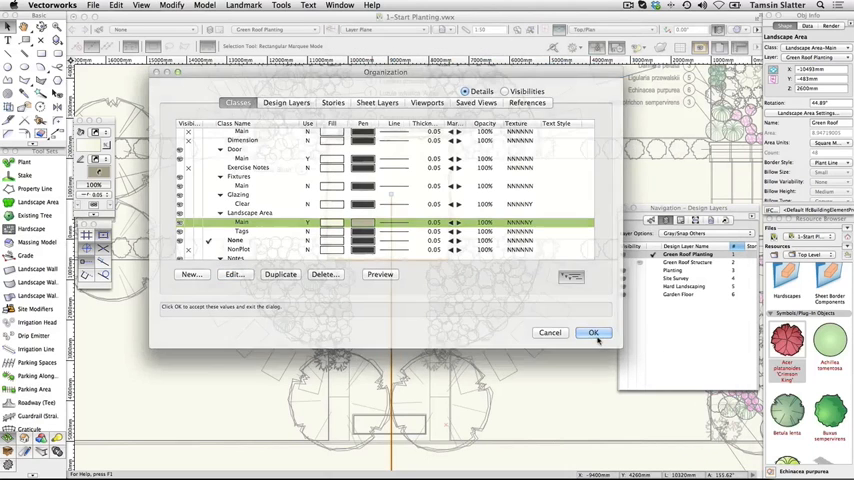
{"action": "left_click", "coordinate": [592, 332]}
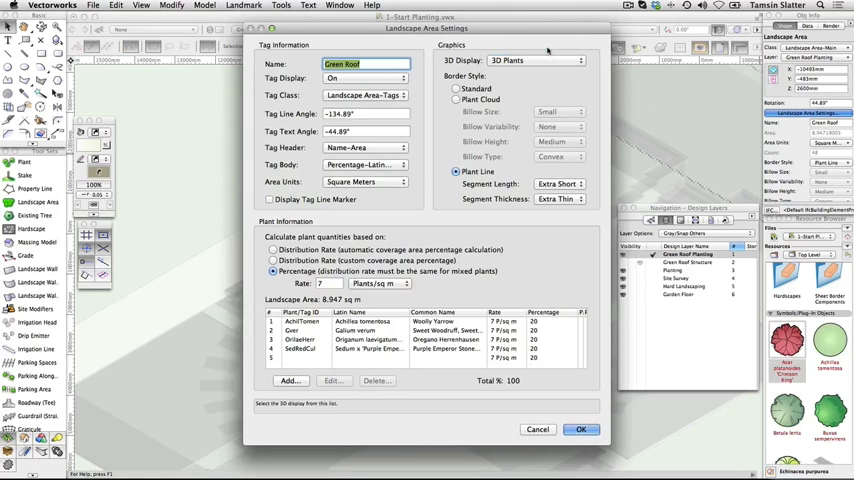
Reapply the landscape area settings so the green roof shows textured in the isometric view.
{"action": "left_click", "coordinate": [580, 428]}
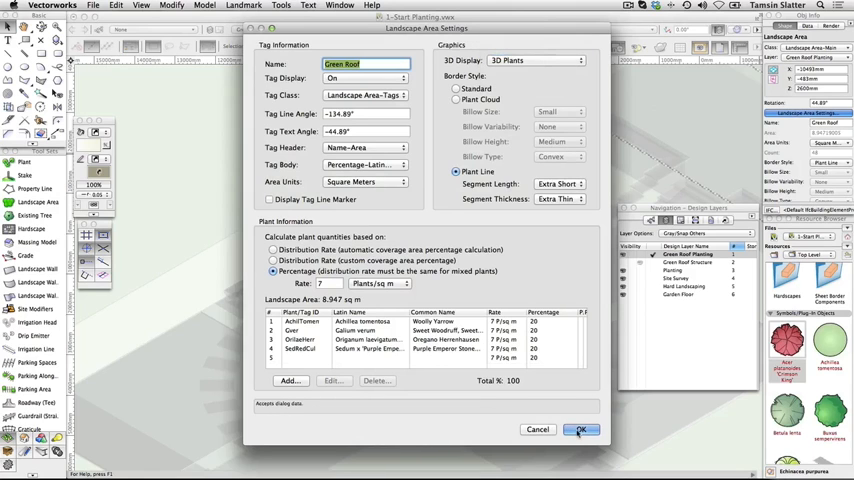
{"action": "left_click", "coordinate": [580, 428]}
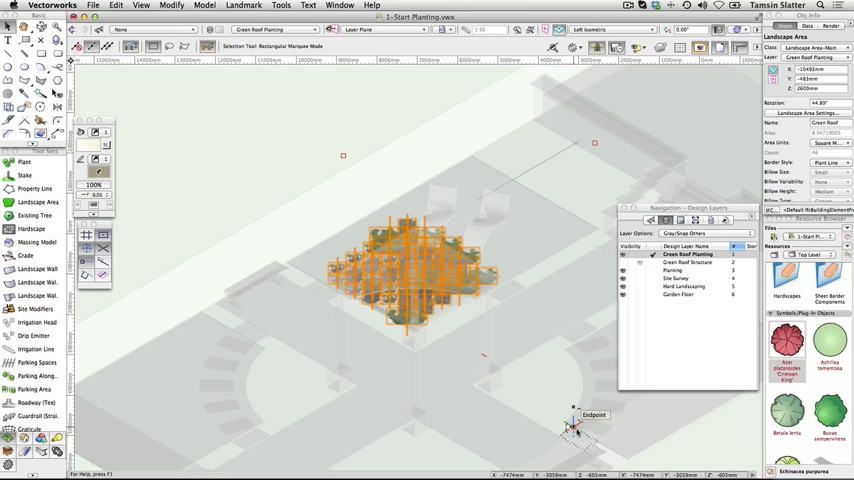
{"action": "mouse_move", "coordinate": [576, 428]}
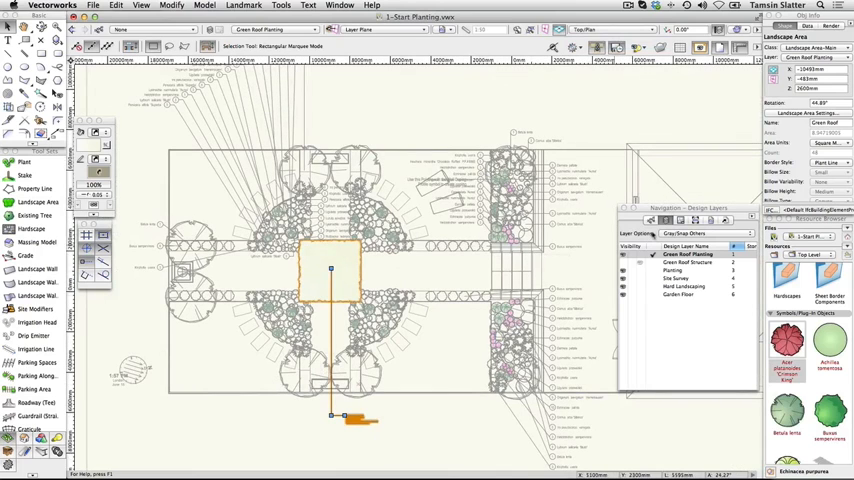
Switch the Navigation palette to the Classes list.
{"action": "left_click", "coordinate": [688, 220]}
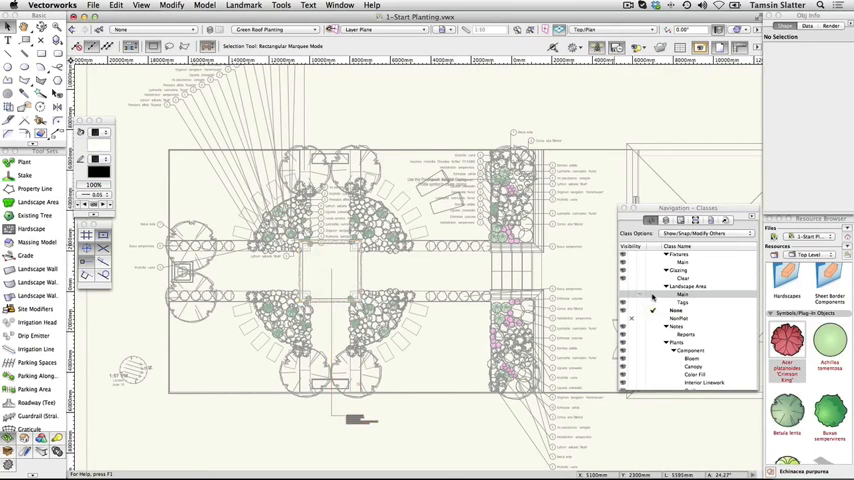
Start a Mixed Planting landscape area with tags in the landscape area tag class.
{"action": "left_click", "coordinate": [624, 298]}
{"action": "type", "text": "Mixed Planting"}
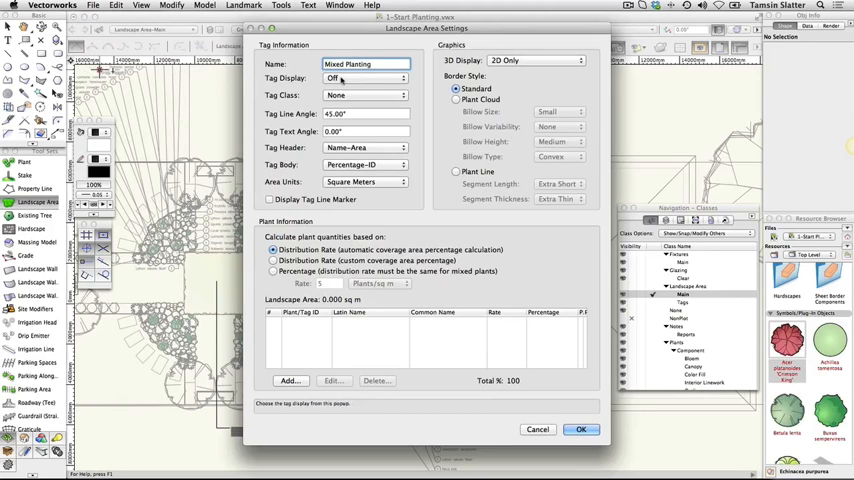
{"action": "left_click", "coordinate": [364, 78]}
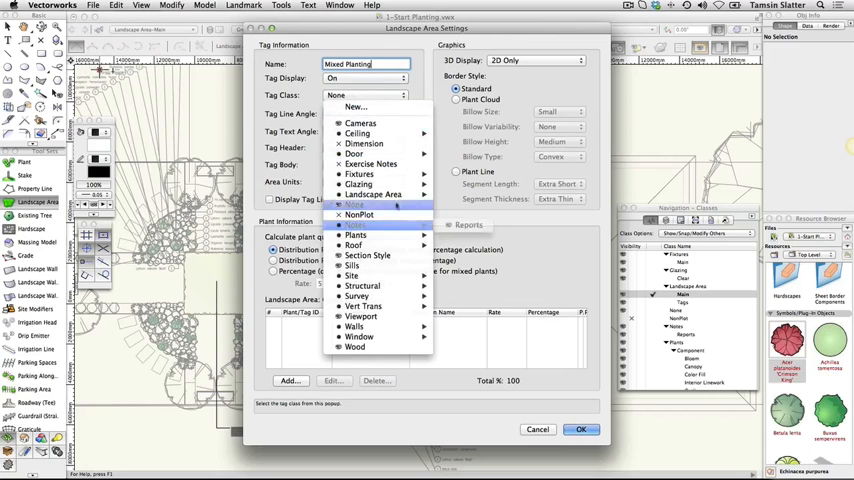
{"action": "left_click", "coordinate": [374, 194]}
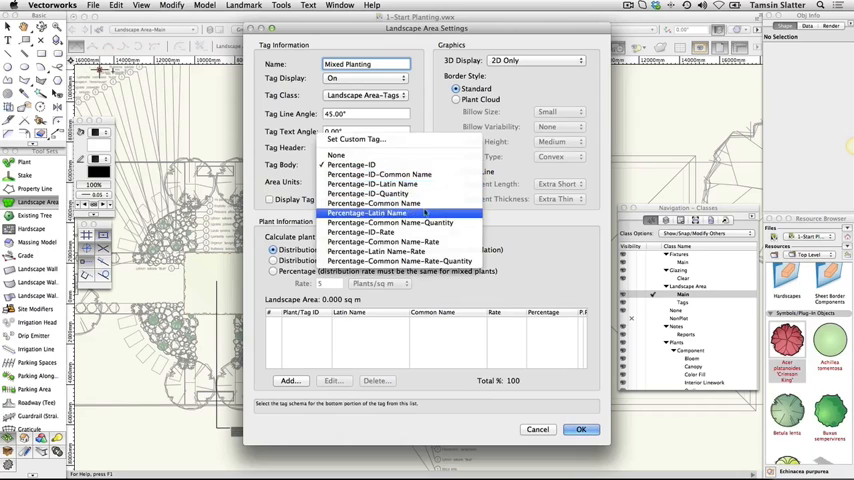
{"action": "left_click", "coordinate": [368, 212]}
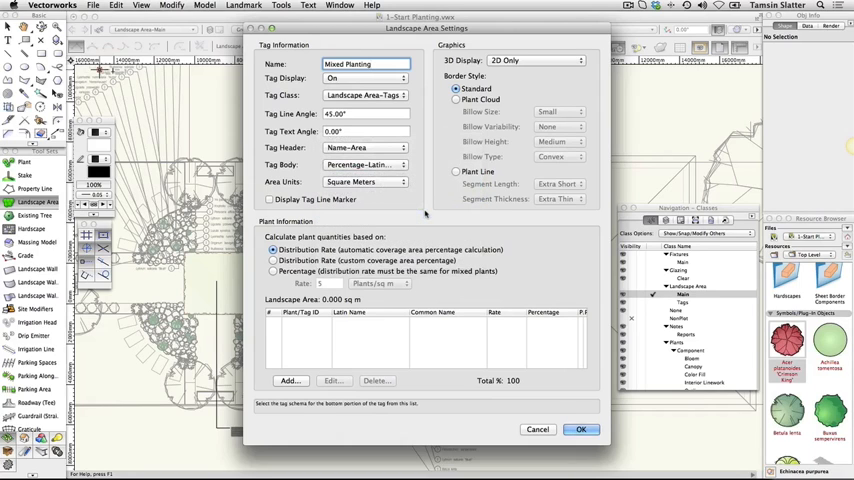
Set square-metre units, a plant-line border and percentage-based plant quantities, then begin the plant list.
{"action": "left_click", "coordinate": [364, 180]}
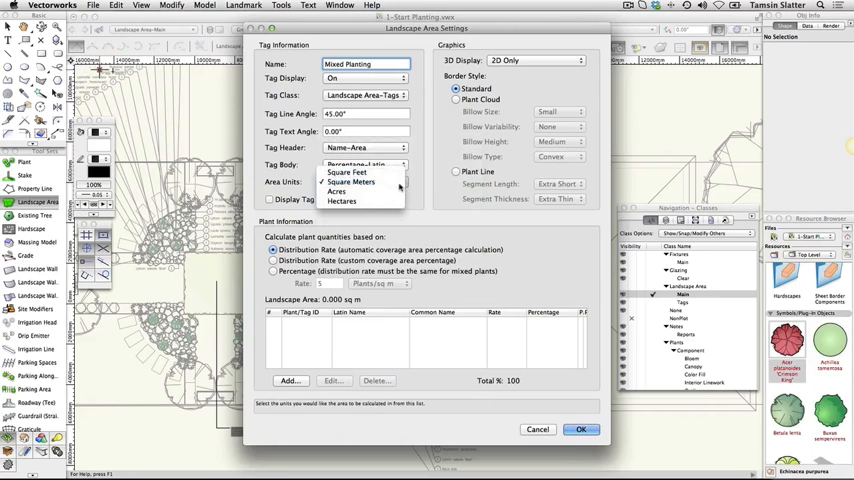
{"action": "left_click", "coordinate": [350, 180]}
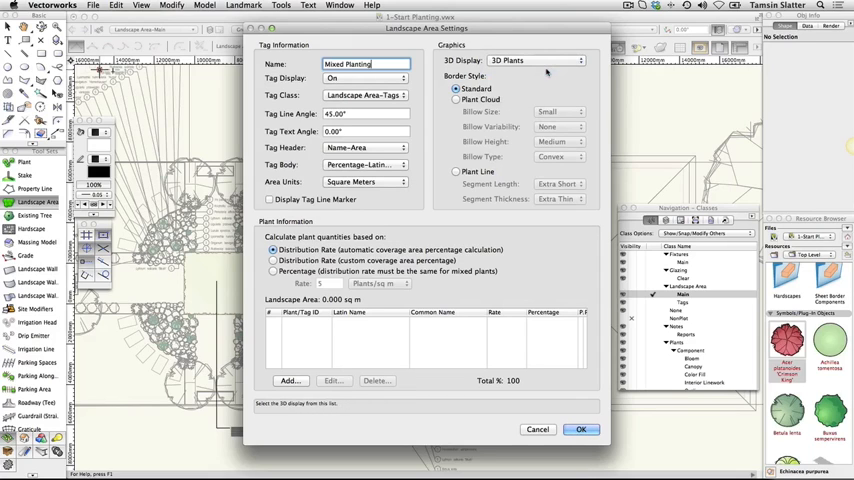
{"action": "left_click", "coordinate": [458, 172]}
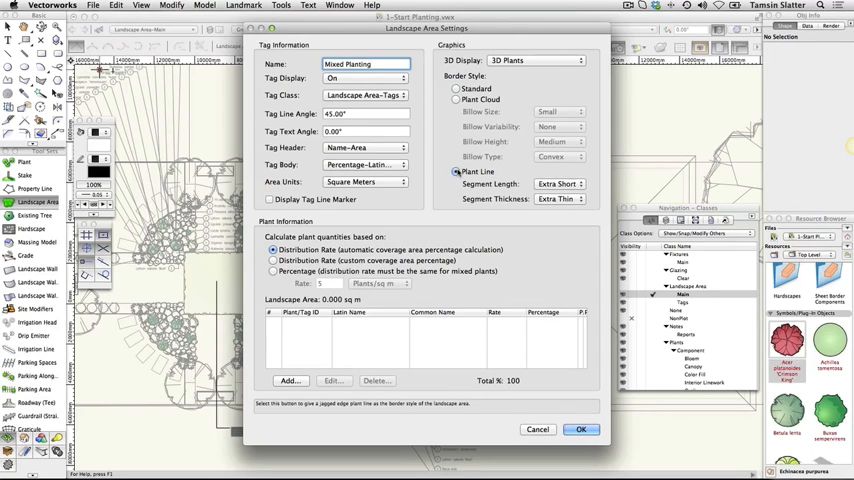
{"action": "left_click", "coordinate": [370, 64]}
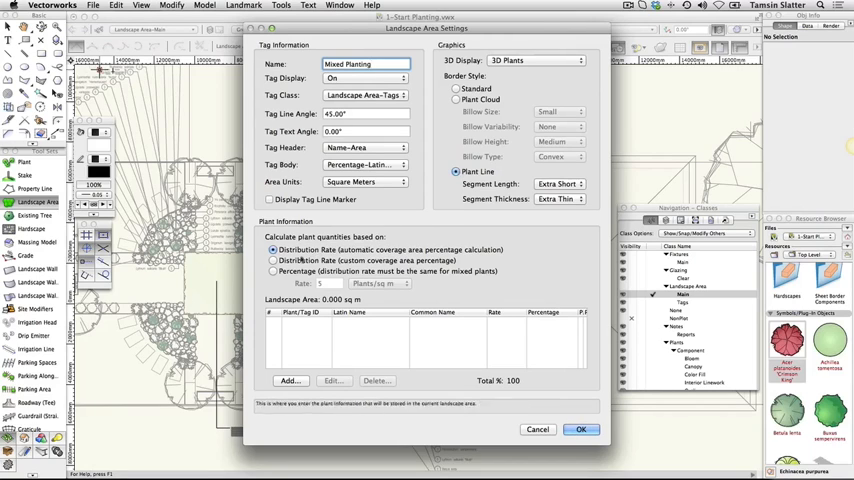
{"action": "left_click", "coordinate": [272, 260]}
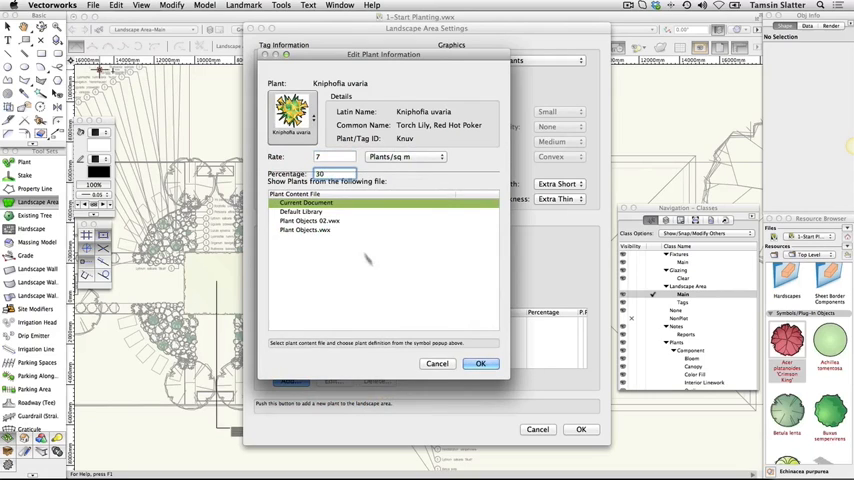
Confirm Kniphofia uvaria at 7 plants per square metre and add another plant.
{"action": "left_click", "coordinate": [480, 364]}
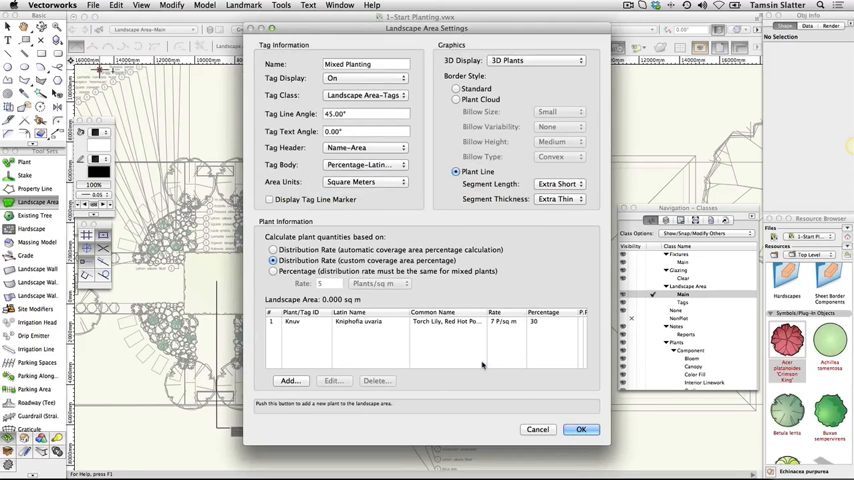
{"action": "left_click", "coordinate": [334, 380]}
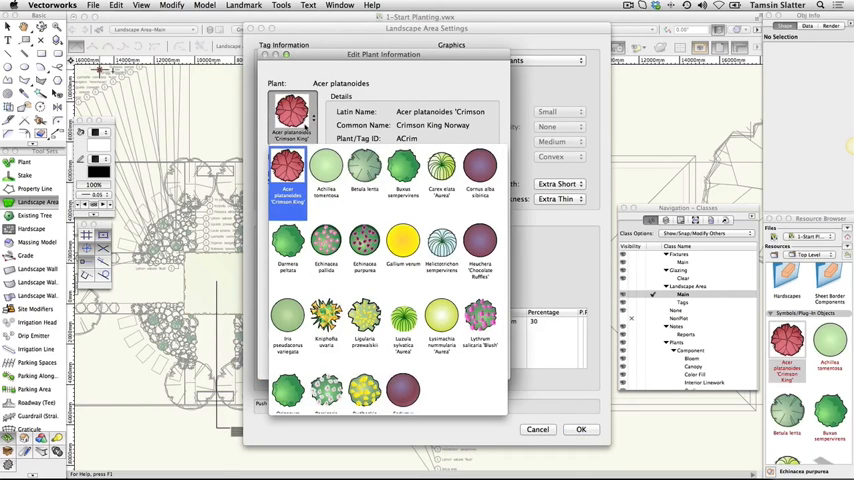
Add Darmera peltata with its percentage and Cornus alba 'Sibirica' to the plant list.
{"action": "left_click", "coordinate": [288, 244]}
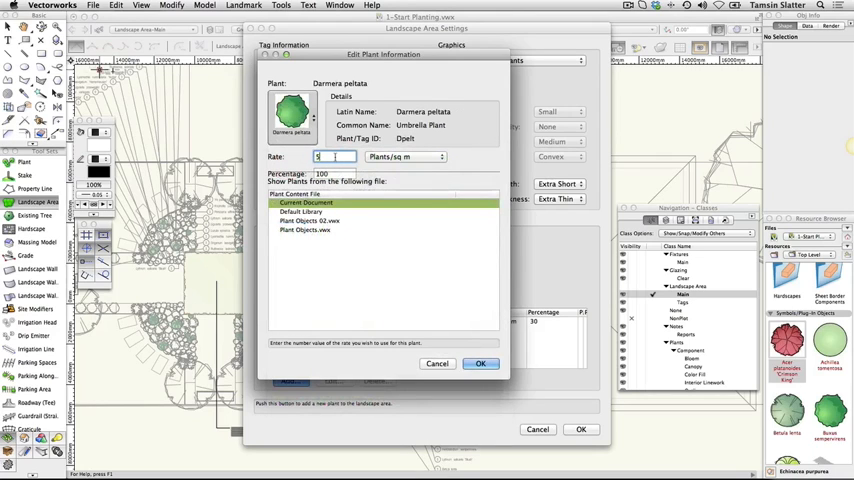
{"action": "triple_click", "coordinate": [322, 174]}
{"action": "type", "text": "20"}
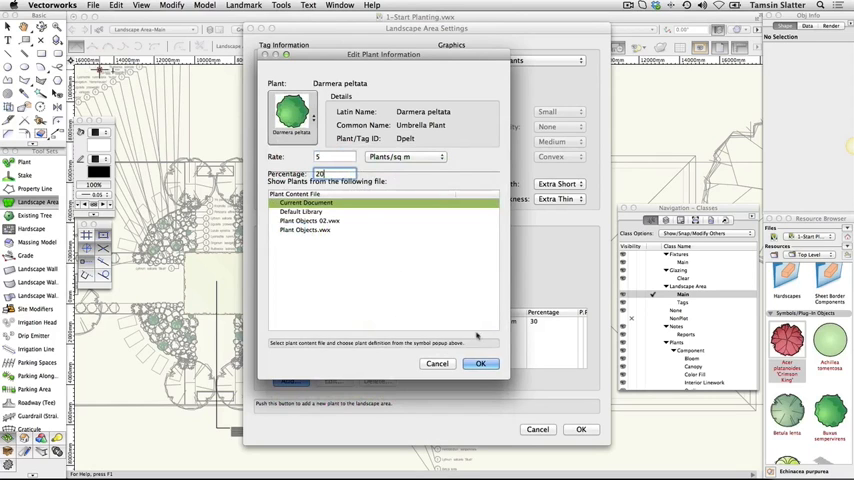
{"action": "left_click", "coordinate": [480, 364]}
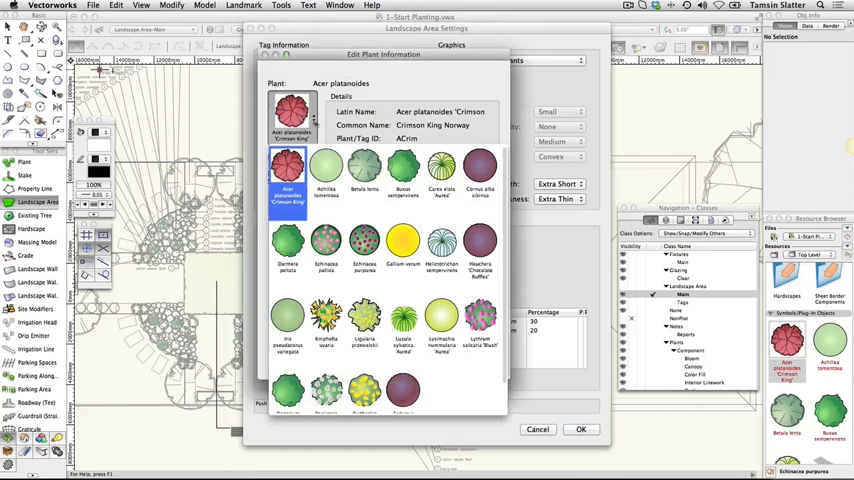
{"action": "left_click", "coordinate": [480, 164]}
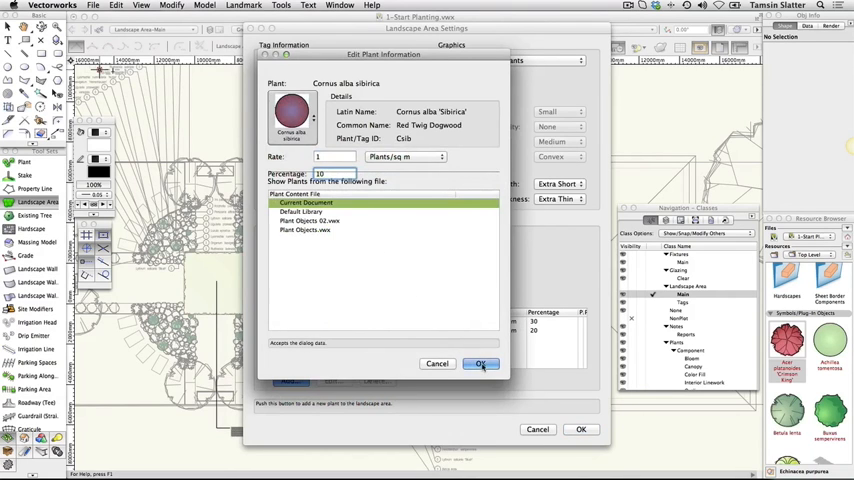
{"action": "left_click", "coordinate": [480, 364]}
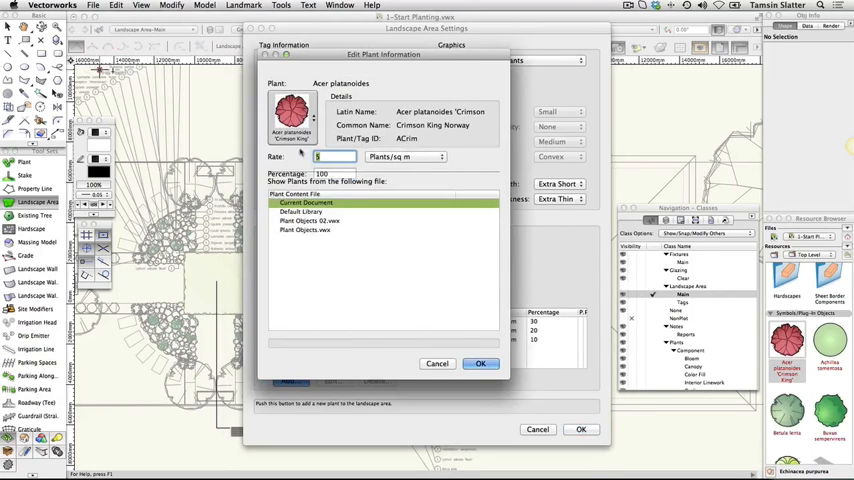
Add Persicaria affinis and Carex elata 'Aurea' to the plant list.
{"action": "left_click", "coordinate": [300, 212]}
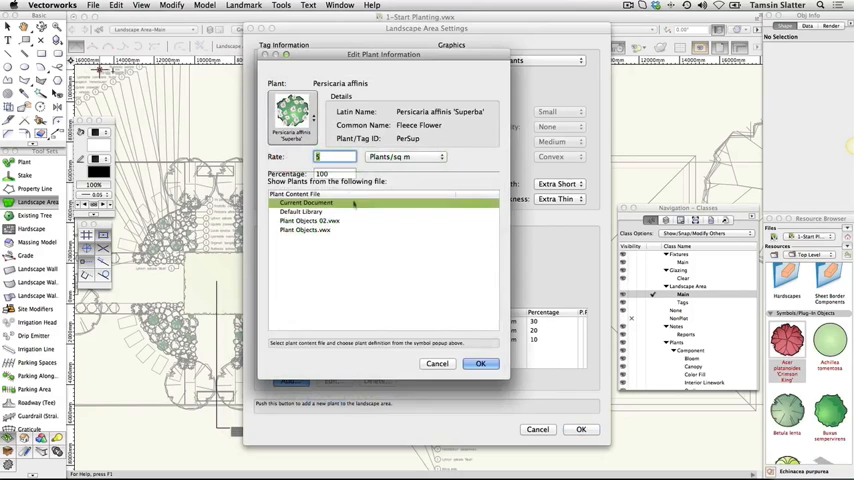
{"action": "left_click", "coordinate": [336, 156]}
{"action": "type", "text": "30"}
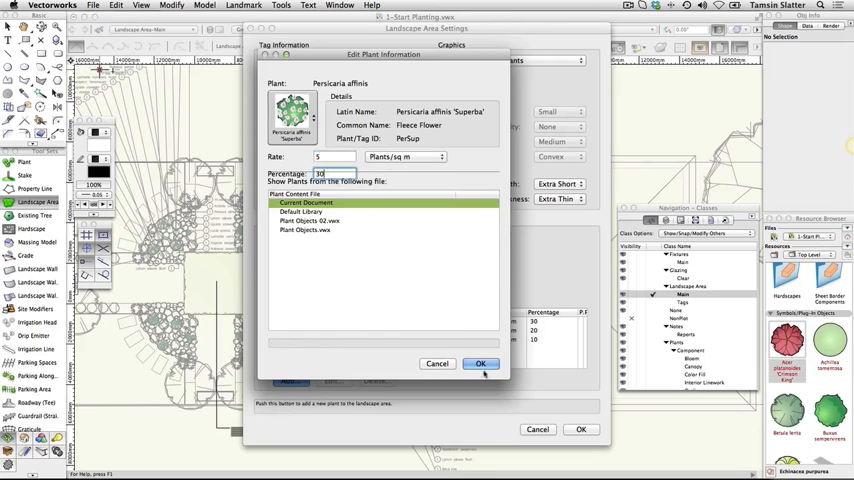
{"action": "left_click", "coordinate": [480, 364]}
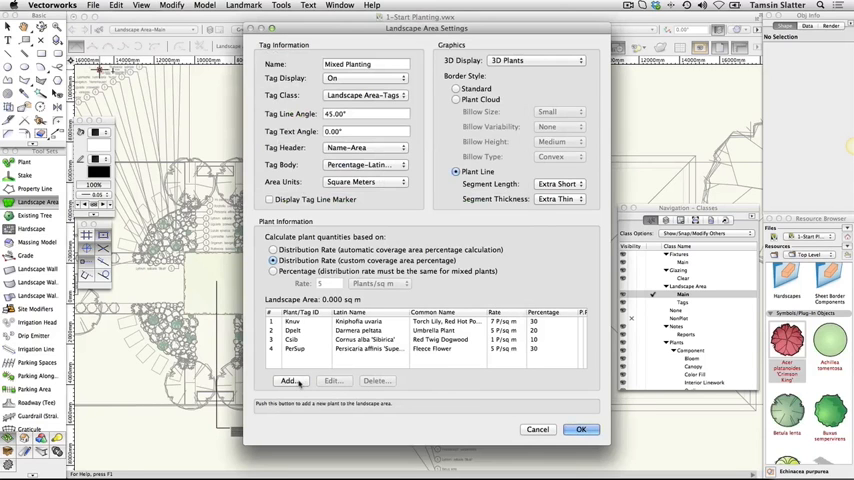
{"action": "left_click", "coordinate": [292, 380]}
{"action": "type", "text": "20"}
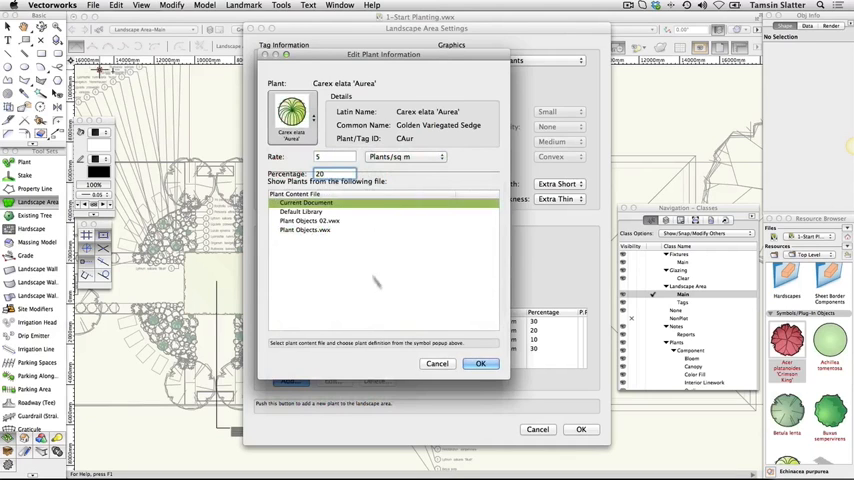
{"action": "left_click", "coordinate": [480, 364]}
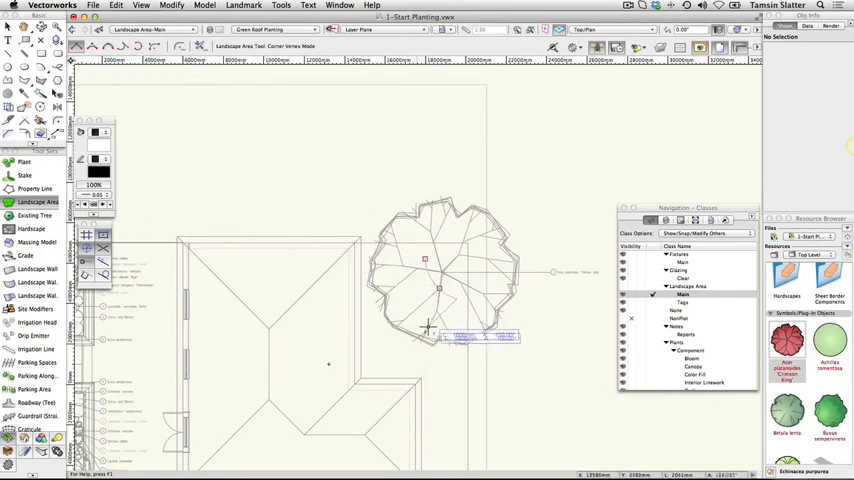
{"action": "mouse_move", "coordinate": [458, 364]}
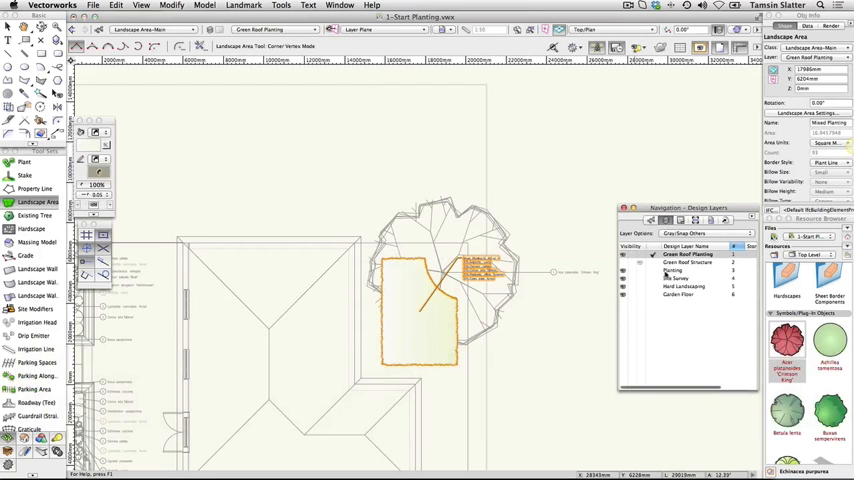
Select the tree on the Planting layer and move it to the Green Roof Planting layer.
{"action": "left_click", "coordinate": [672, 270]}
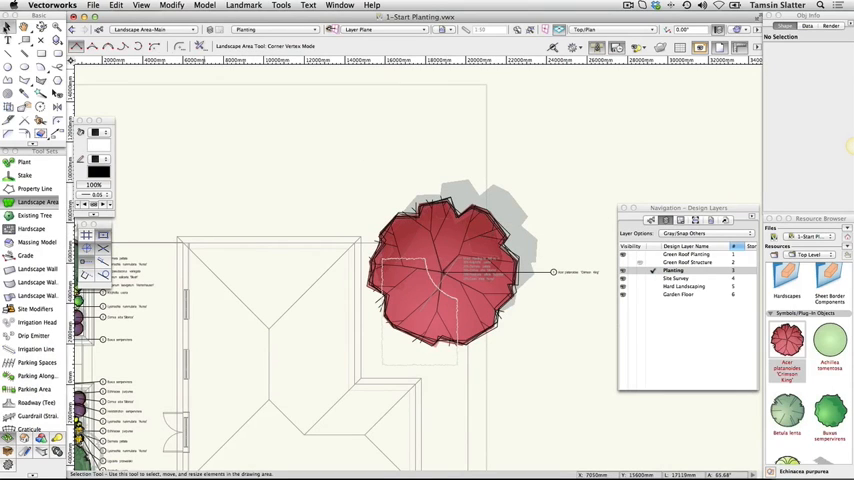
{"action": "left_click", "coordinate": [444, 270]}
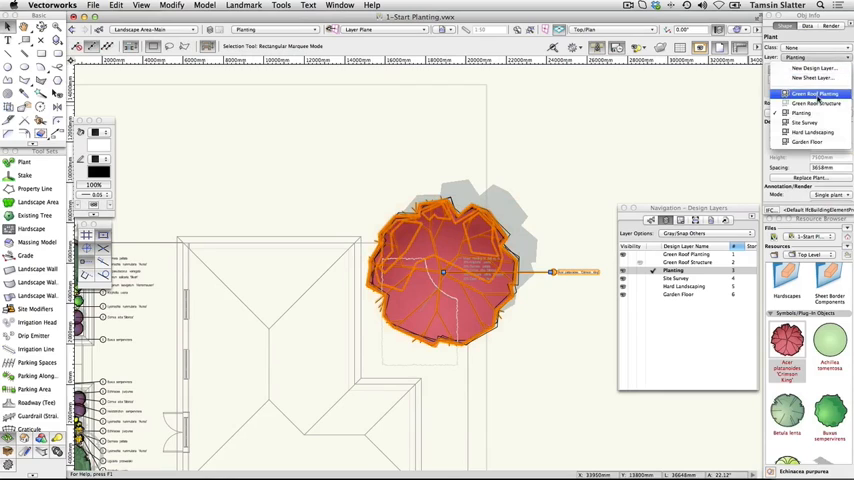
{"action": "left_click", "coordinate": [816, 94]}
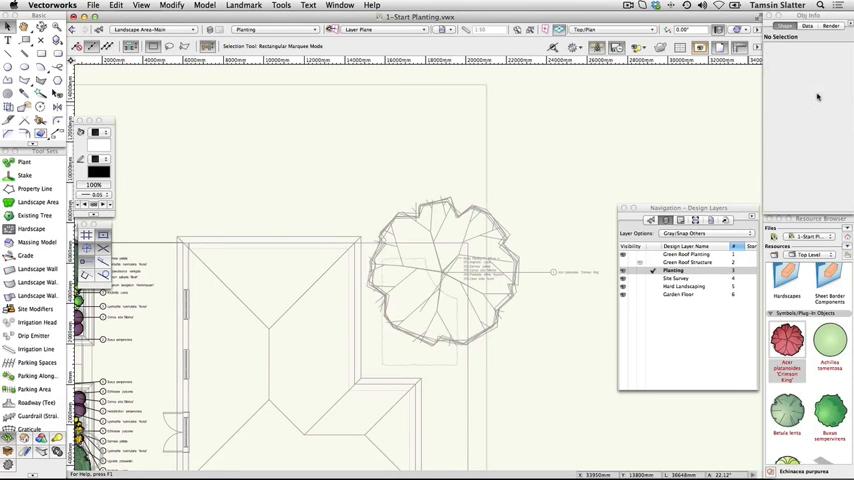
{"action": "left_click", "coordinate": [688, 232]}
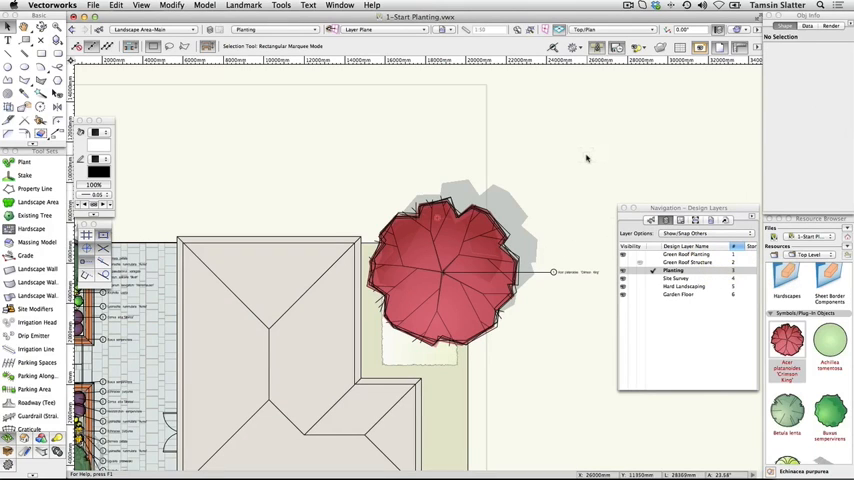
{"action": "mouse_move", "coordinate": [614, 196]}
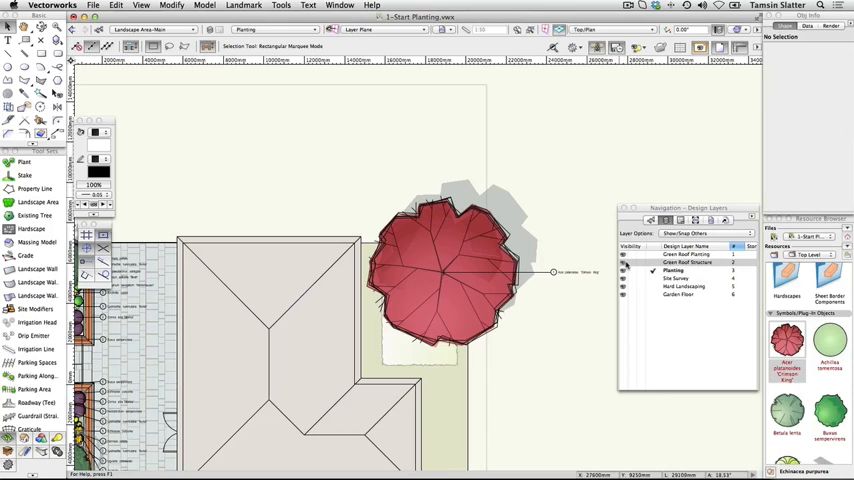
Show the house, garden and roof tree in a rendered Right Isometric 3D view.
{"action": "left_click", "coordinate": [624, 262]}
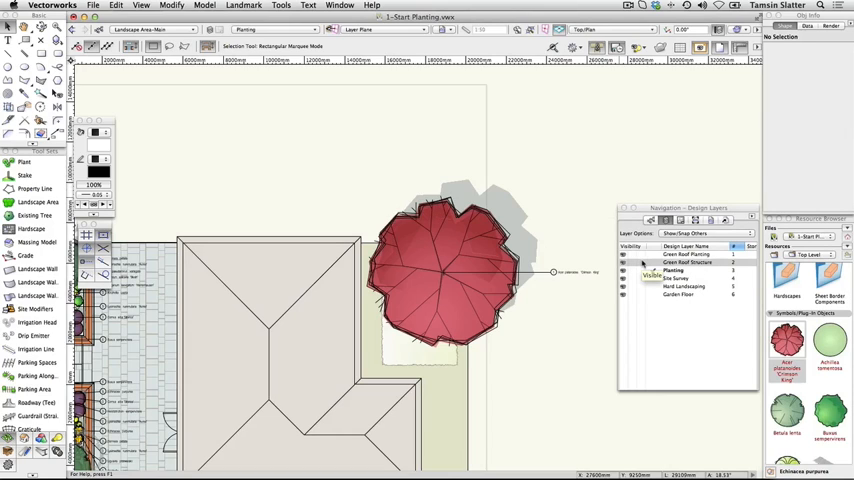
{"action": "left_click", "coordinate": [608, 28]}
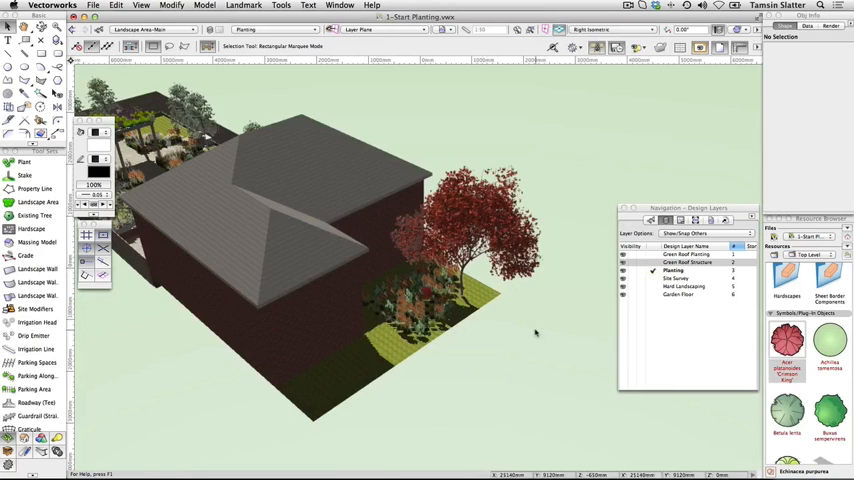
{"action": "left_click", "coordinate": [610, 28]}
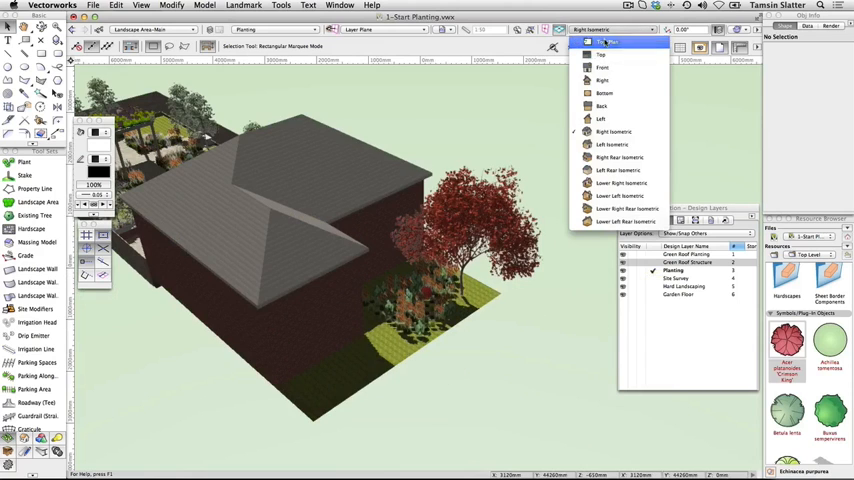